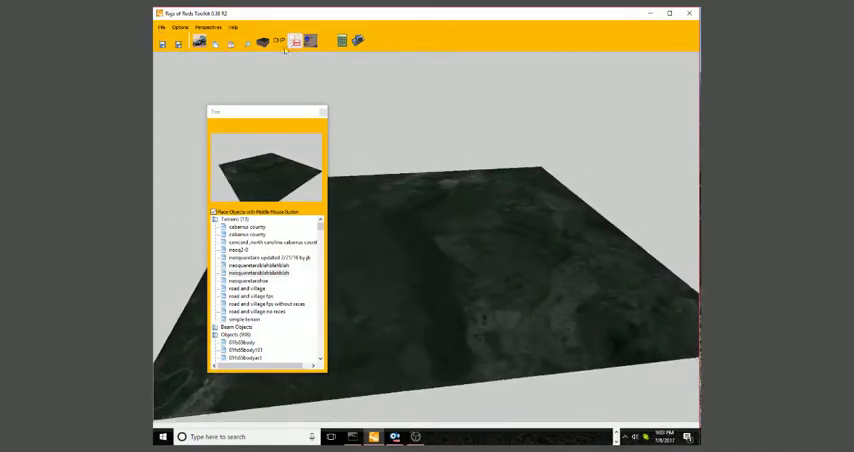
# Dock the Tree panel with the terrain preview beside the 3D view on the right
pyautogui.click(234, 28)
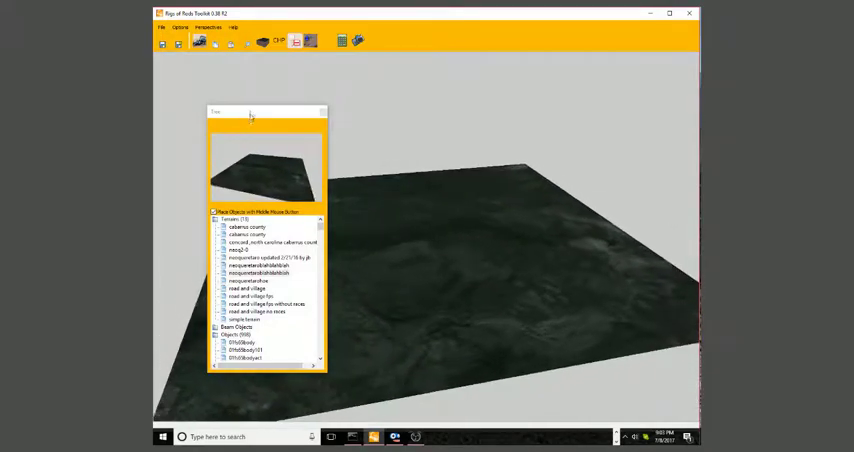
pyautogui.moveTo(264, 112); pyautogui.dragTo(638, 60)
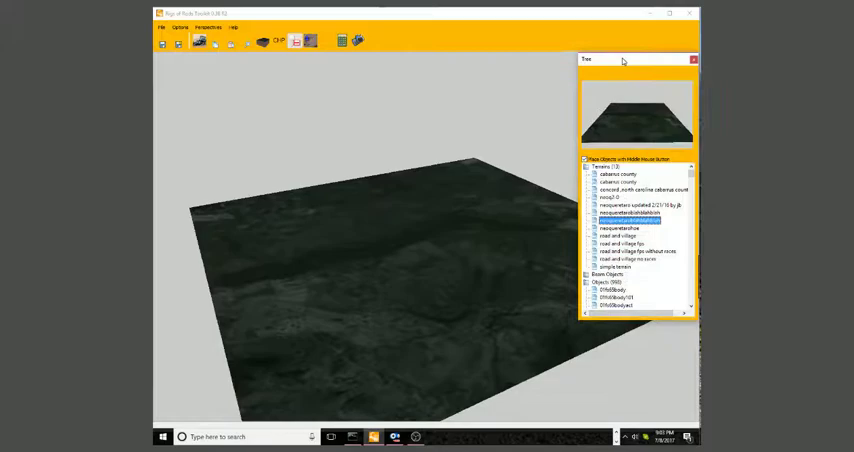